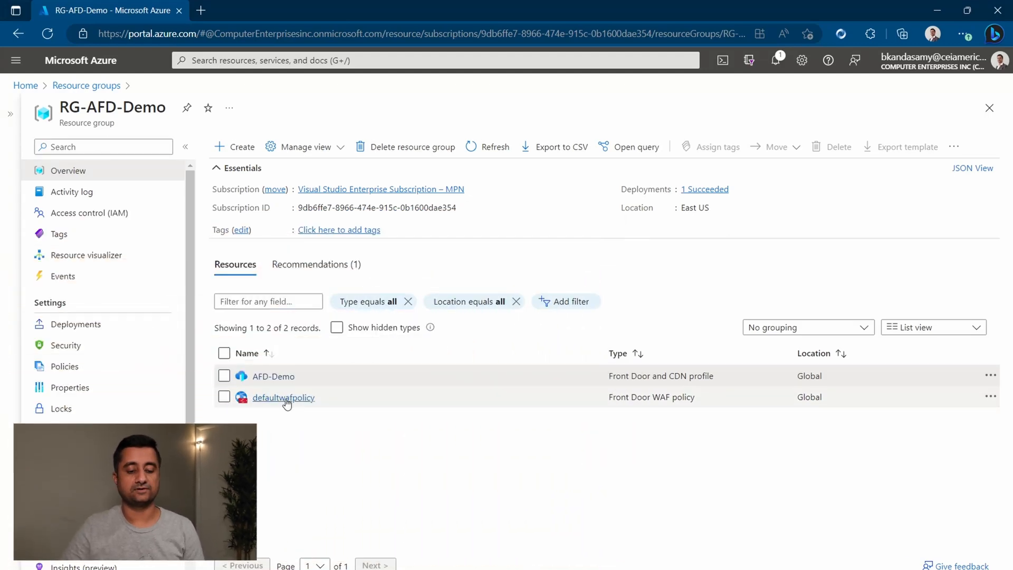
- Open the defaultwafpolicy WAF policy from the RG-AFD-Demo resource group
click(282, 397)
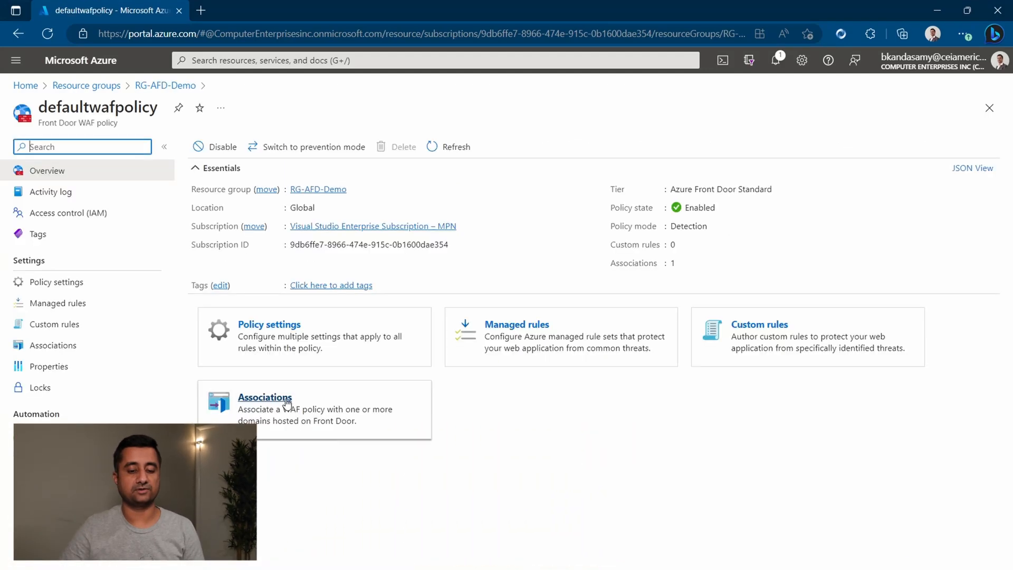
mouse_move(291, 154)
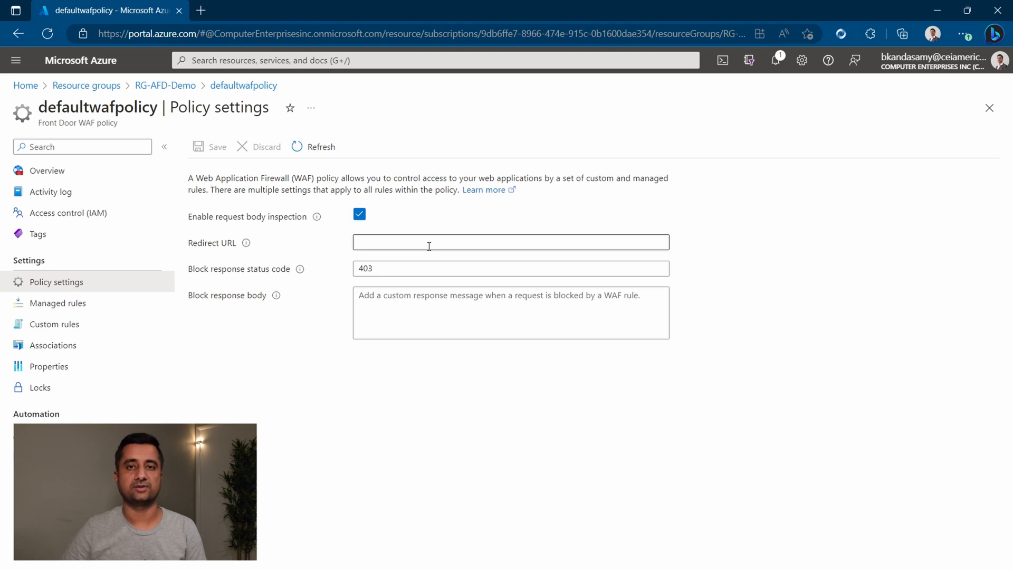
- Check the block response status code, review the empty managed rules list, then view custom rules
click(510, 268)
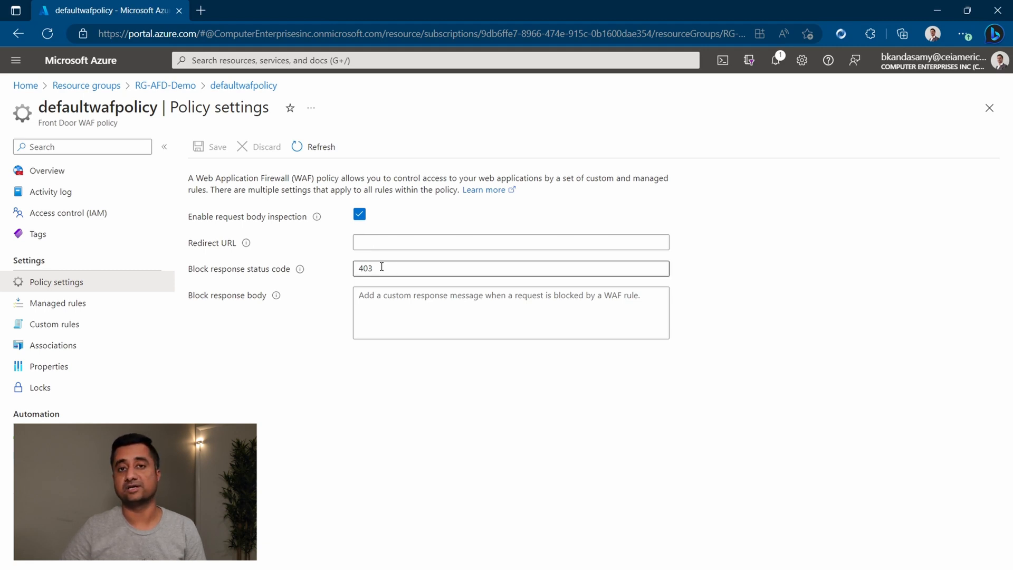
mouse_move(58, 303)
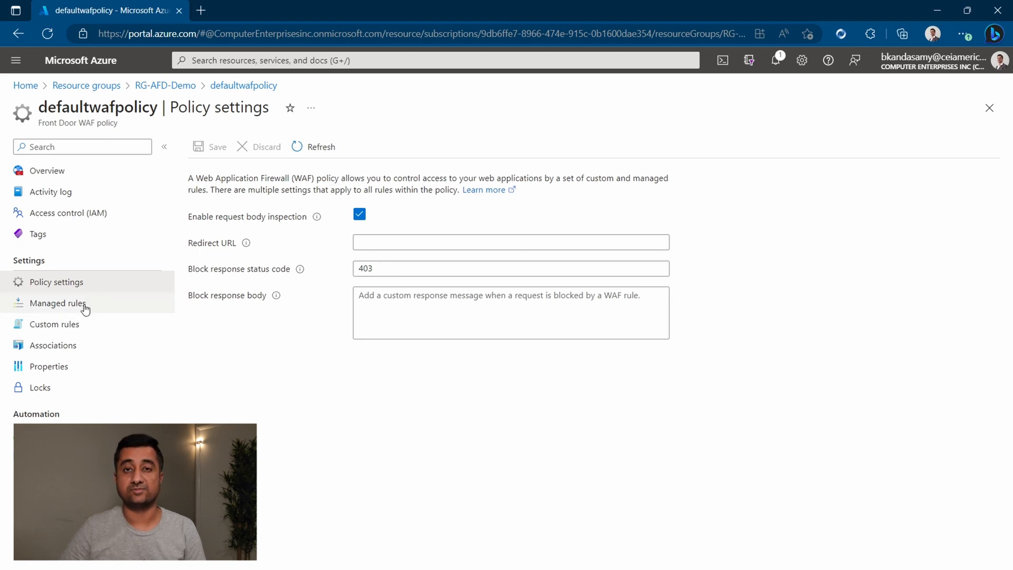
click(58, 303)
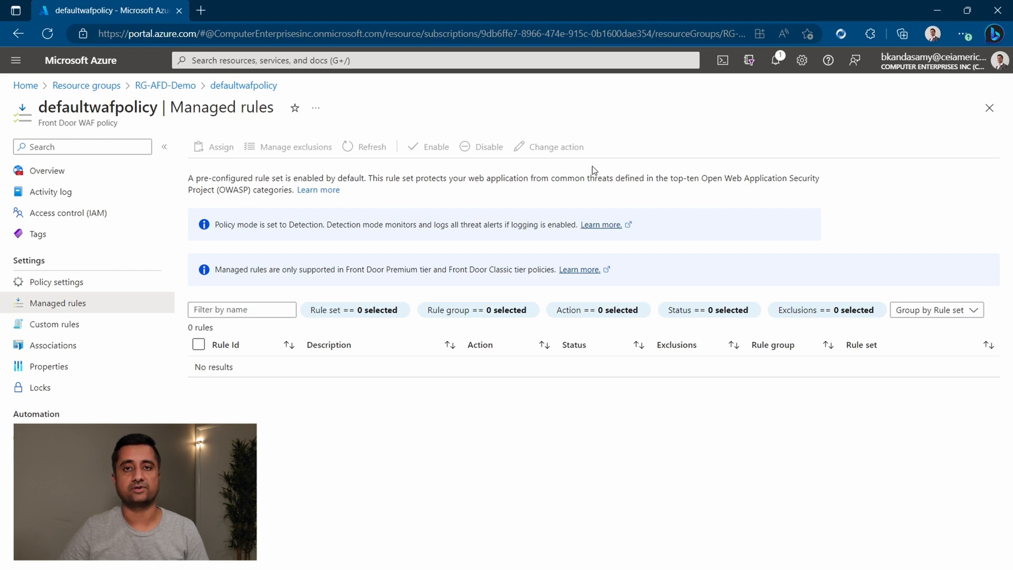
mouse_move(544, 220)
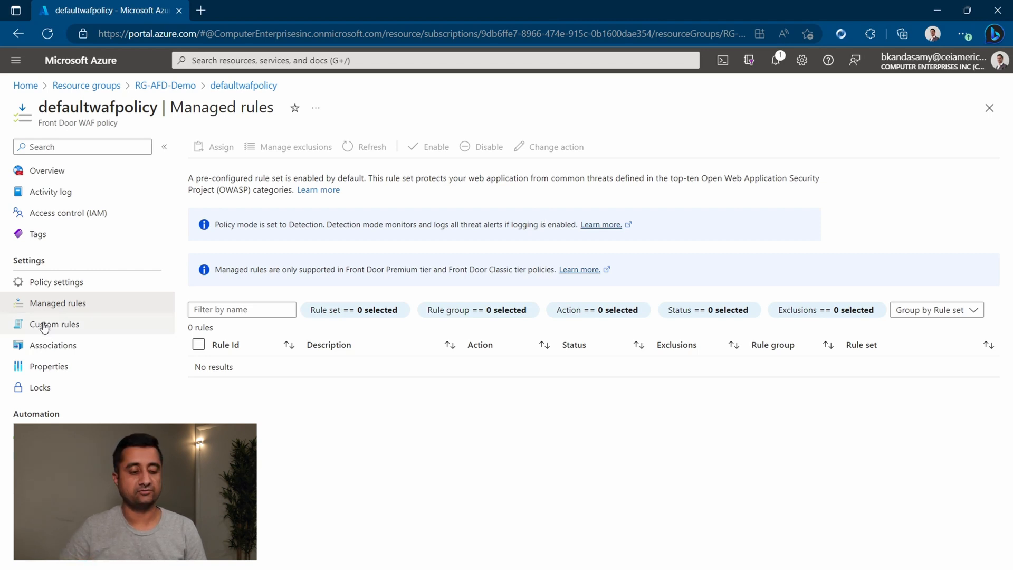
click(54, 324)
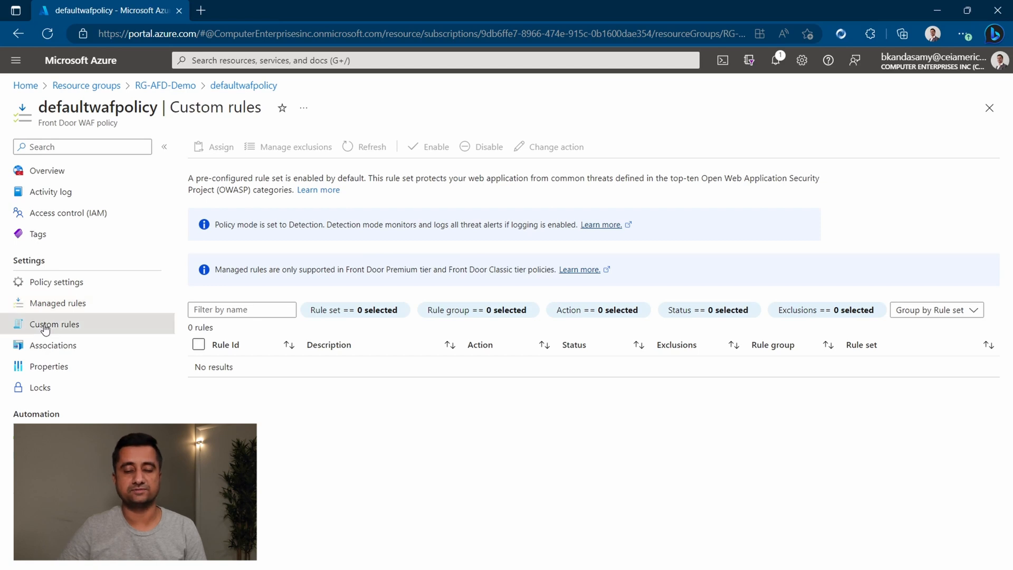
- Start a new custom rule from the empty Custom rules page
click(54, 324)
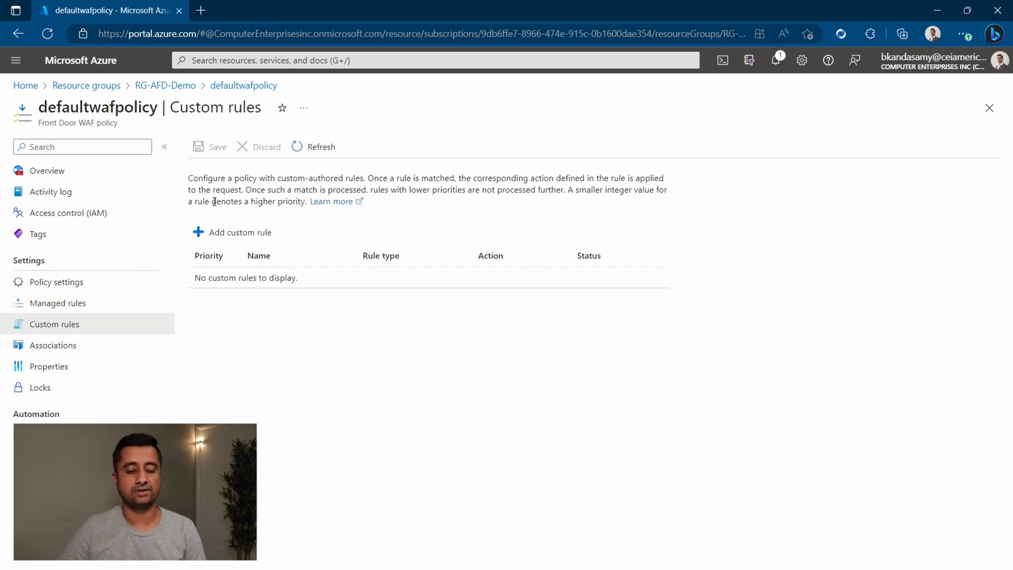
mouse_move(237, 232)
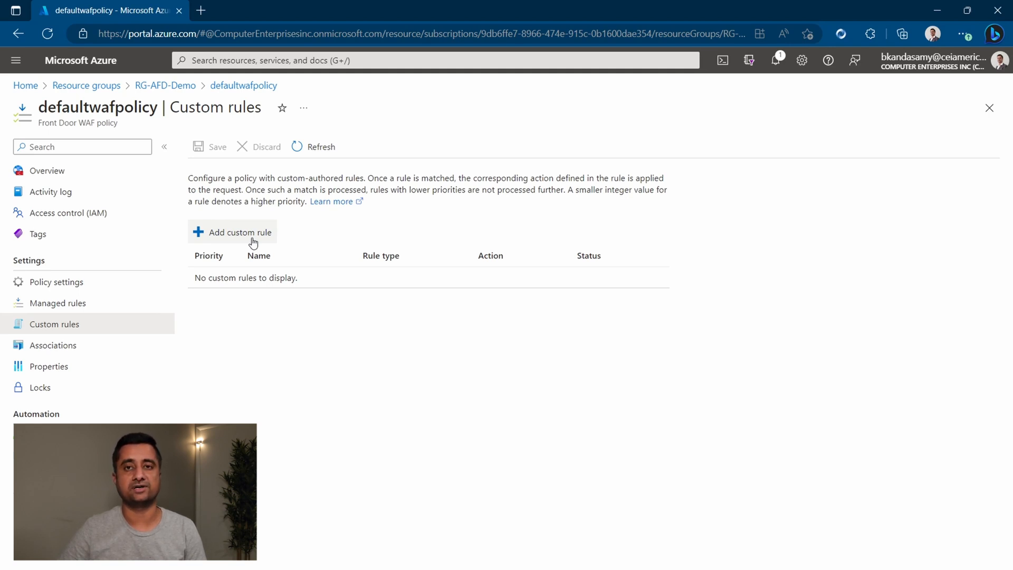
click(240, 232)
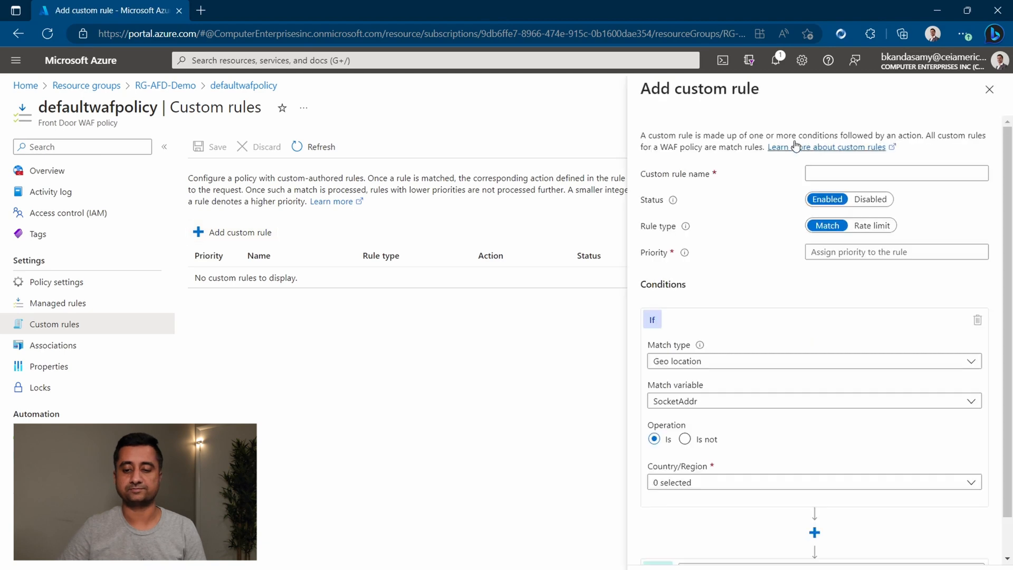
- Name the custom rule 'Sample' and change its rule type from match to Rate limit
text(Sample)
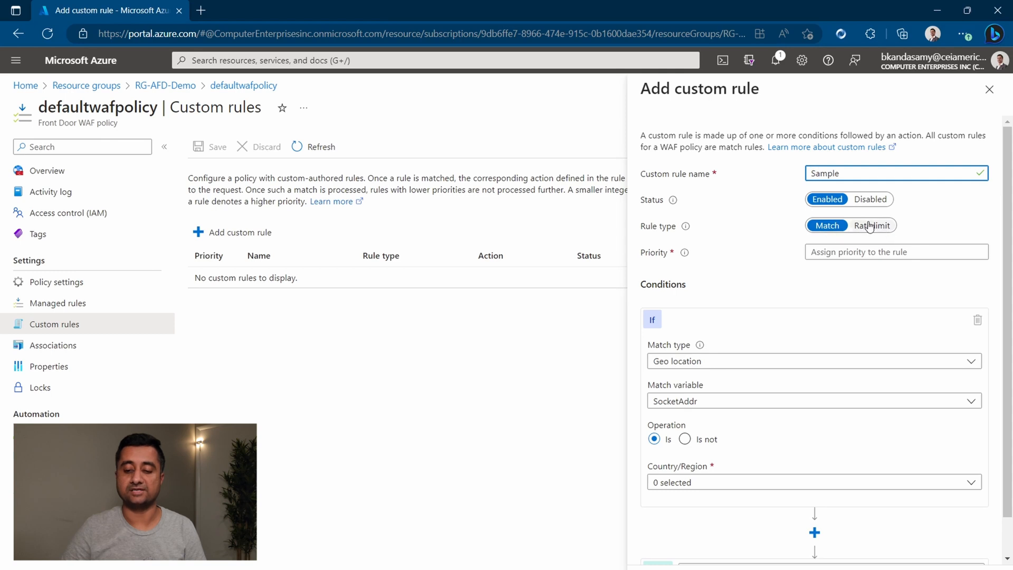
mouse_move(874, 226)
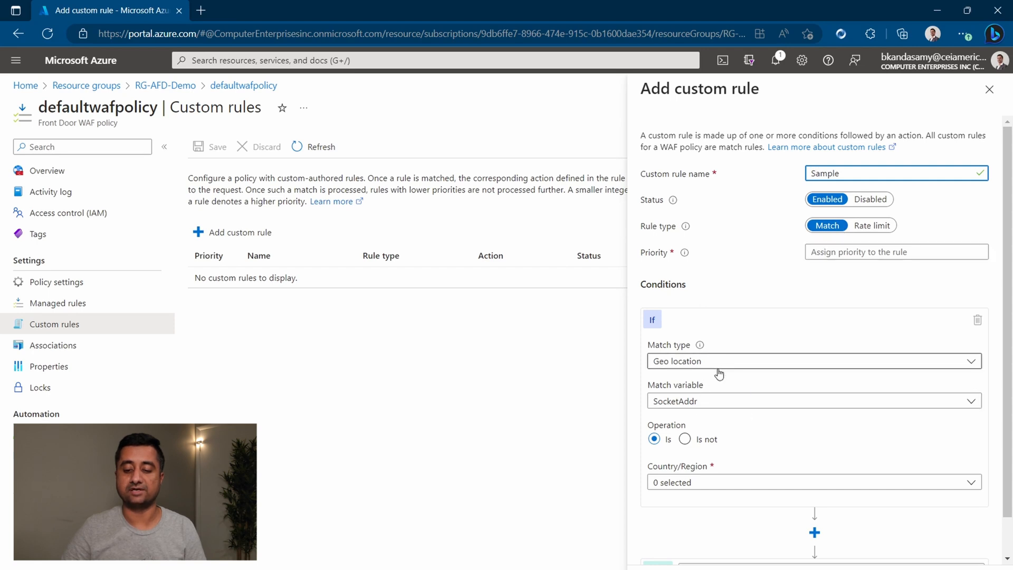
click(813, 360)
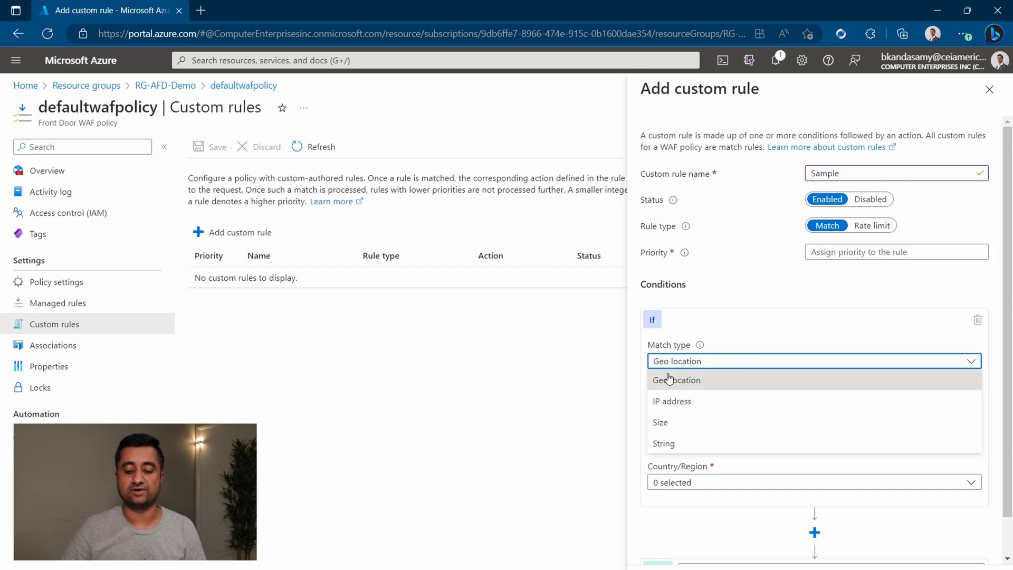
mouse_move(688, 404)
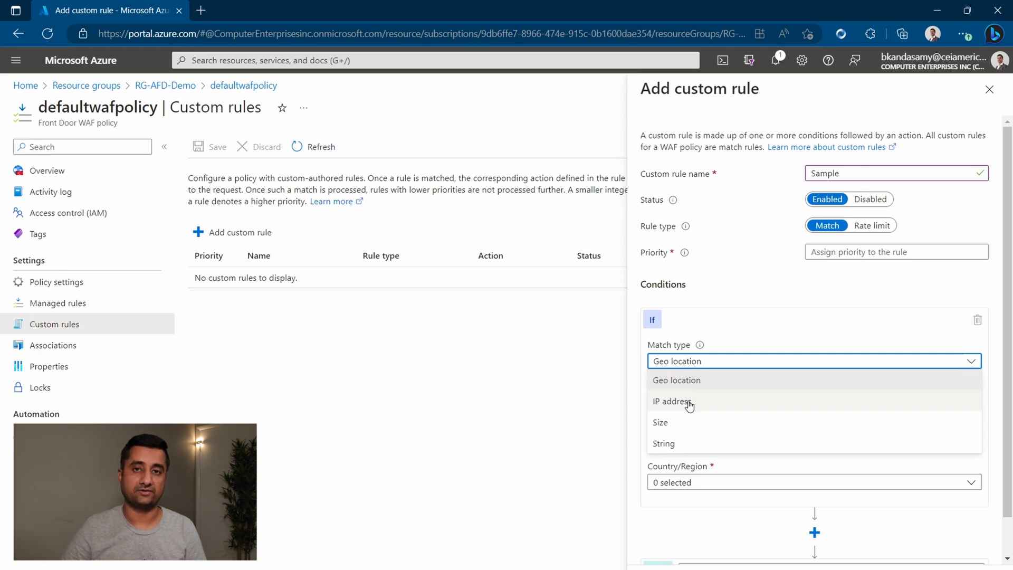
mouse_move(673, 423)
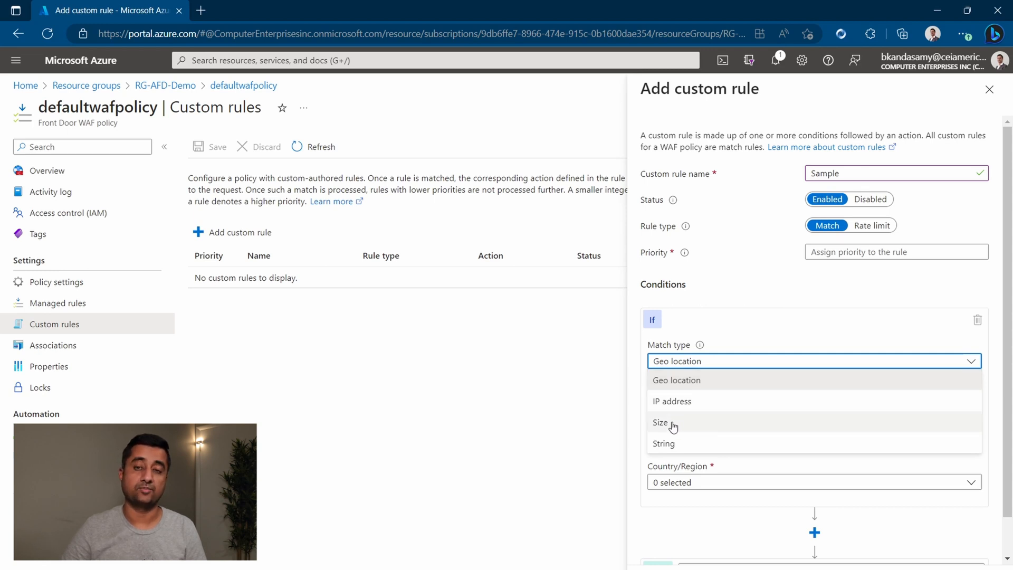
mouse_move(684, 446)
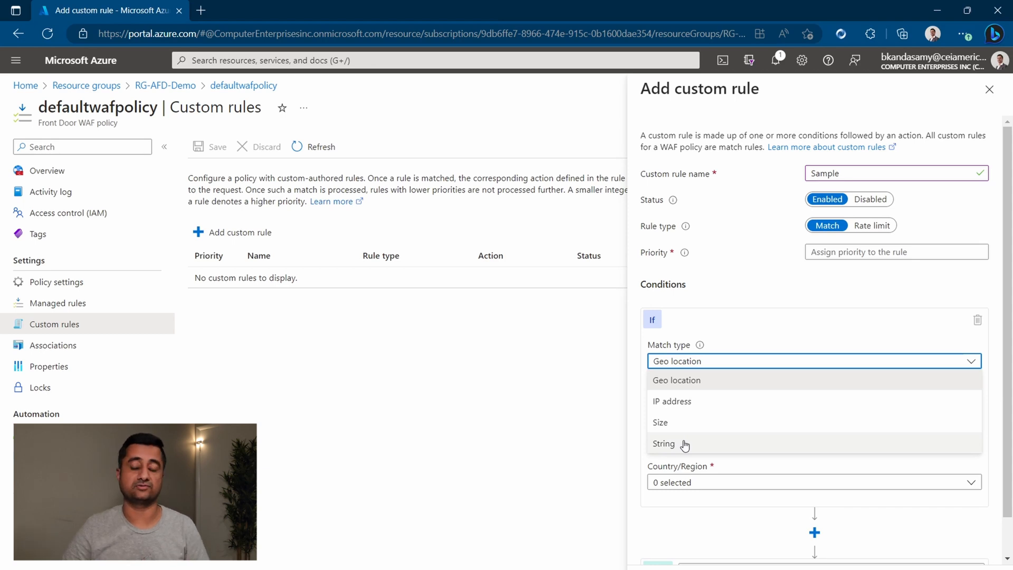
click(677, 379)
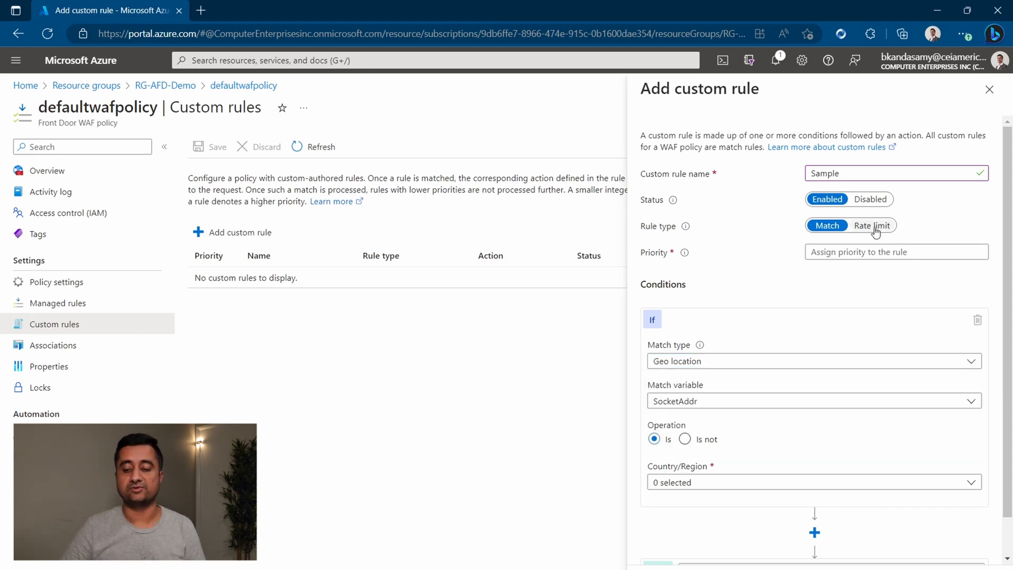
click(871, 225)
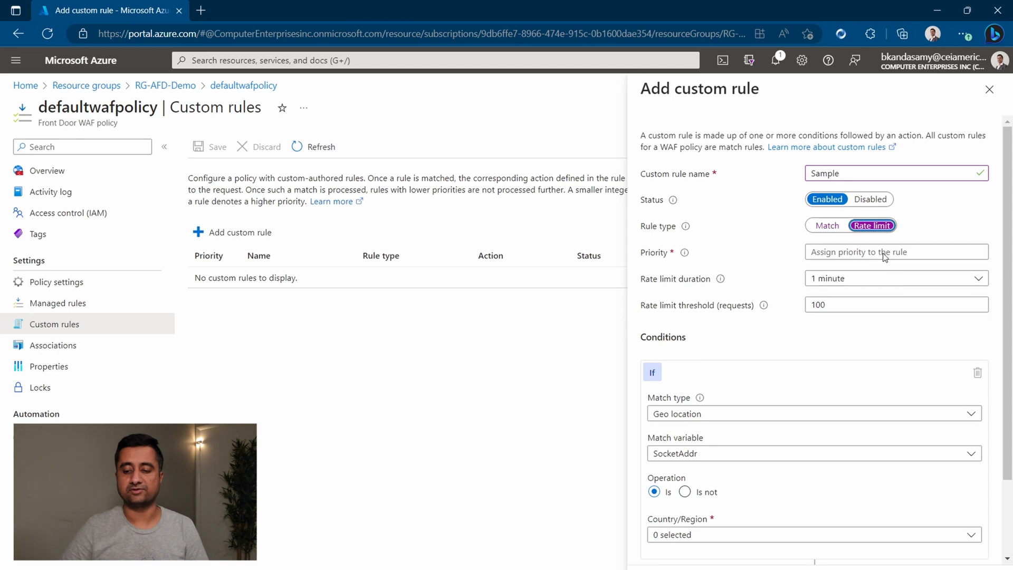
mouse_move(852, 282)
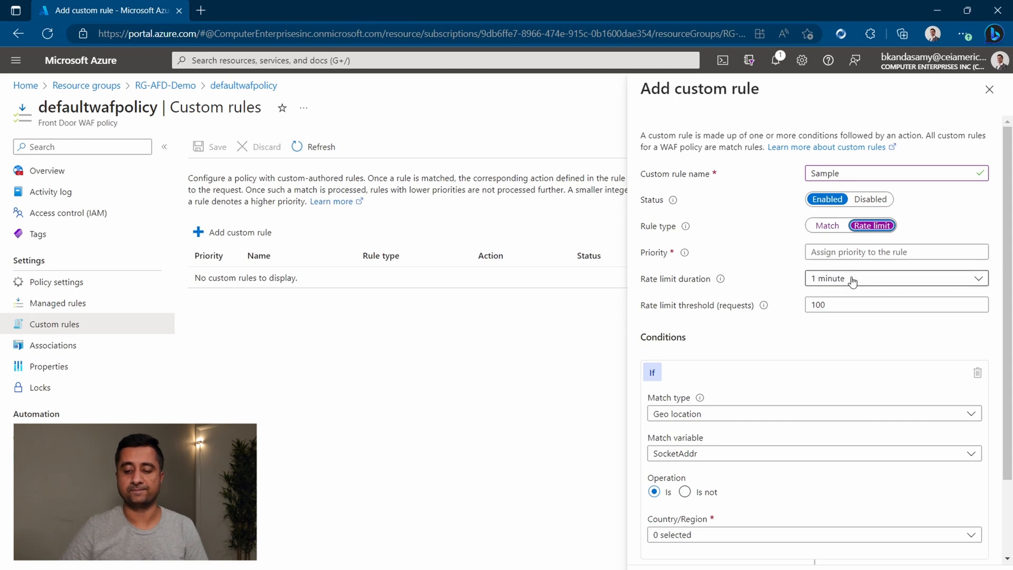
- Review the rate limit duration choices and Then actions, leaving them unchanged
click(896, 278)
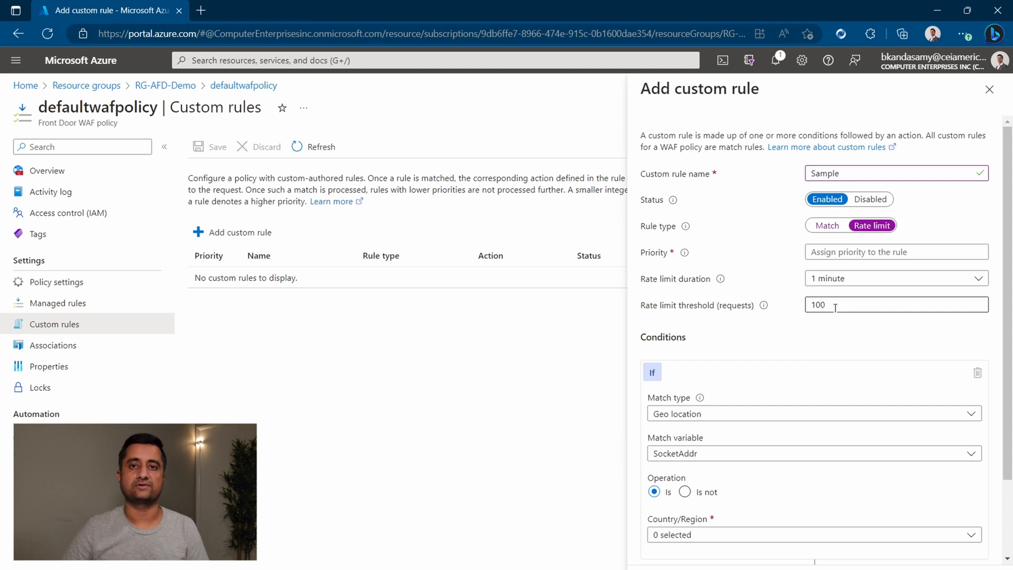
scroll(down, 3)
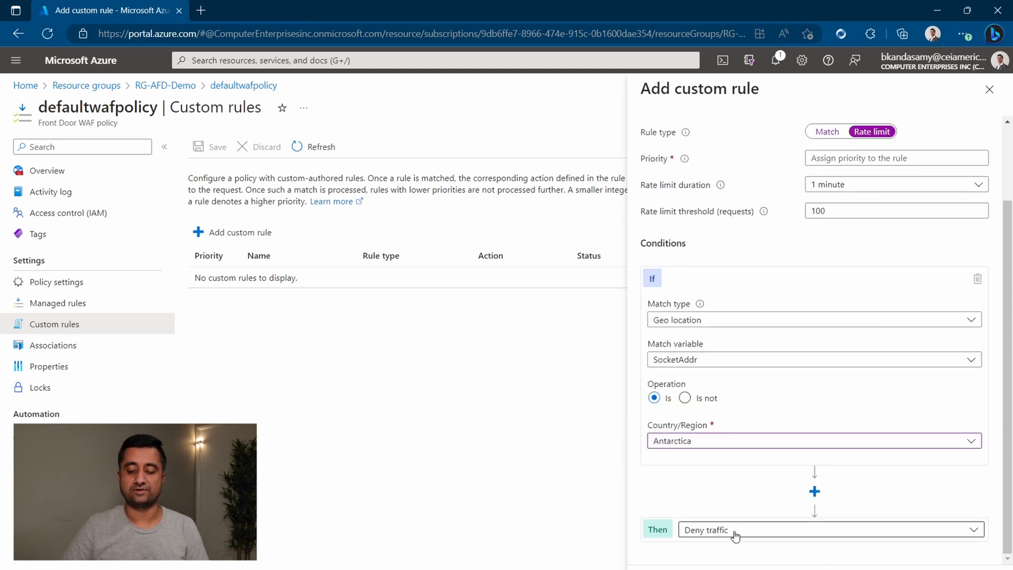
click(830, 529)
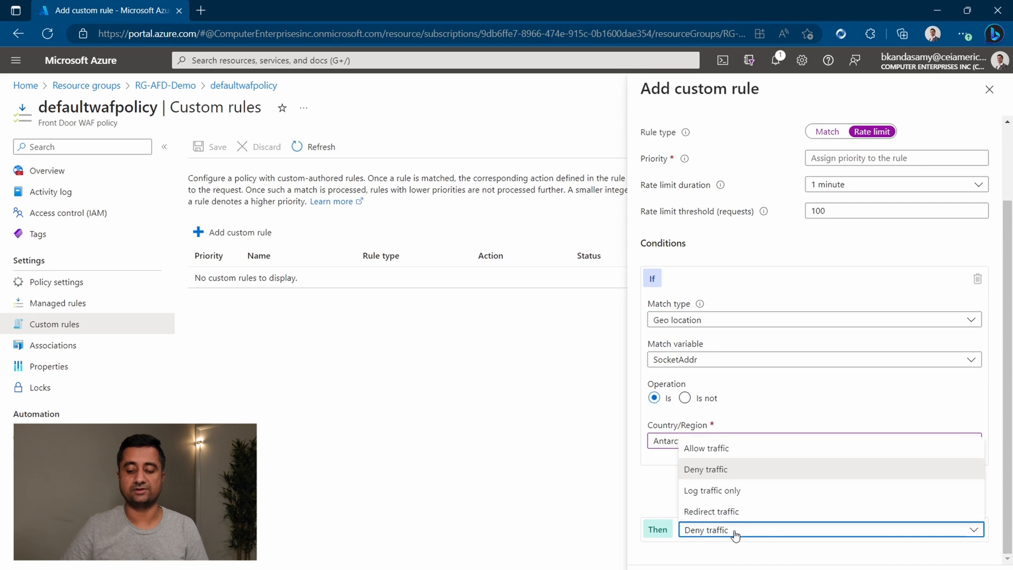
click(53, 345)
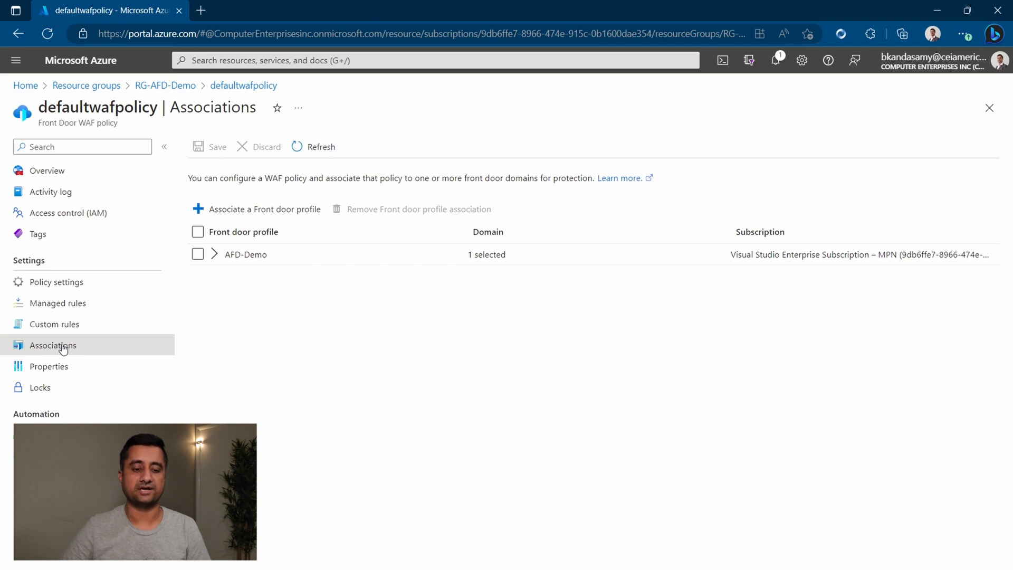
mouse_move(57, 282)
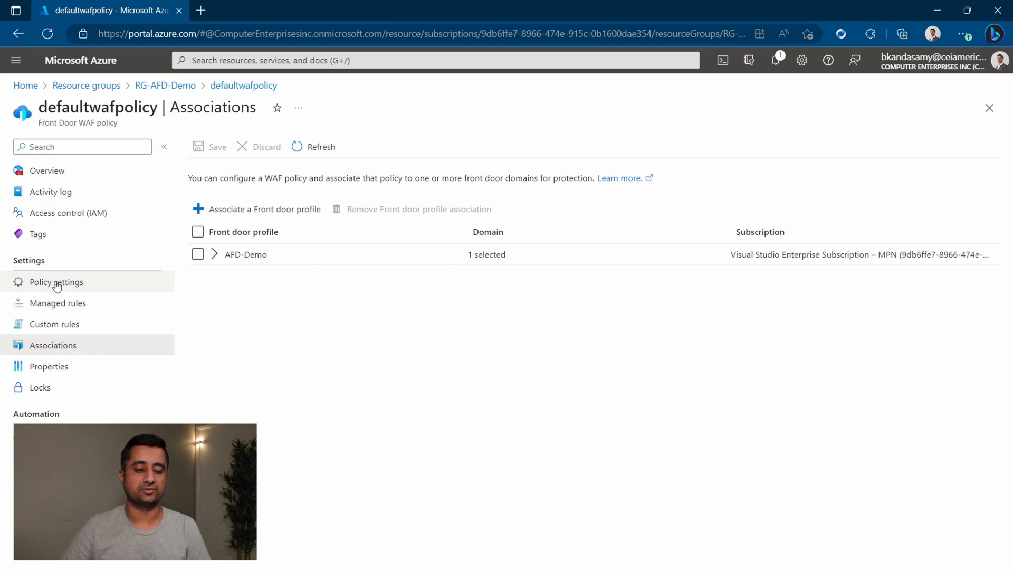
- Review AFD-Demo's Front Door manager, then follow its defaultwafpolicy security policy link
click(245, 254)
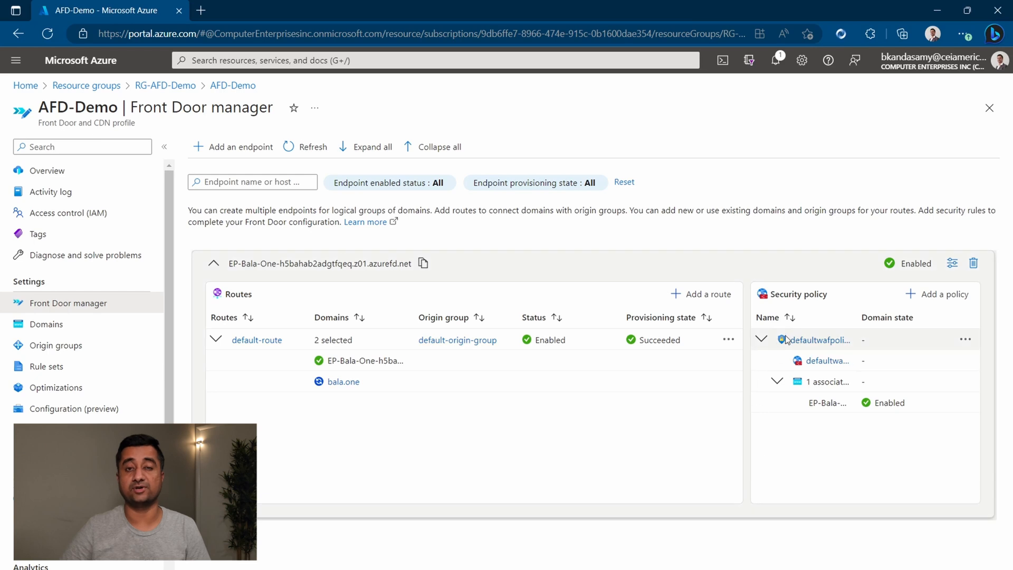
mouse_move(828, 349)
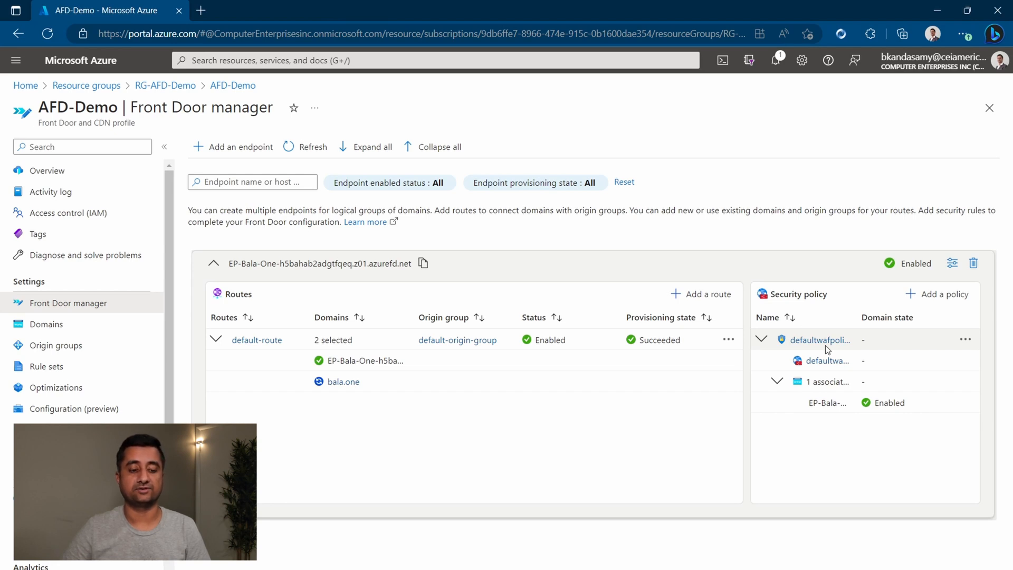
mouse_move(95, 361)
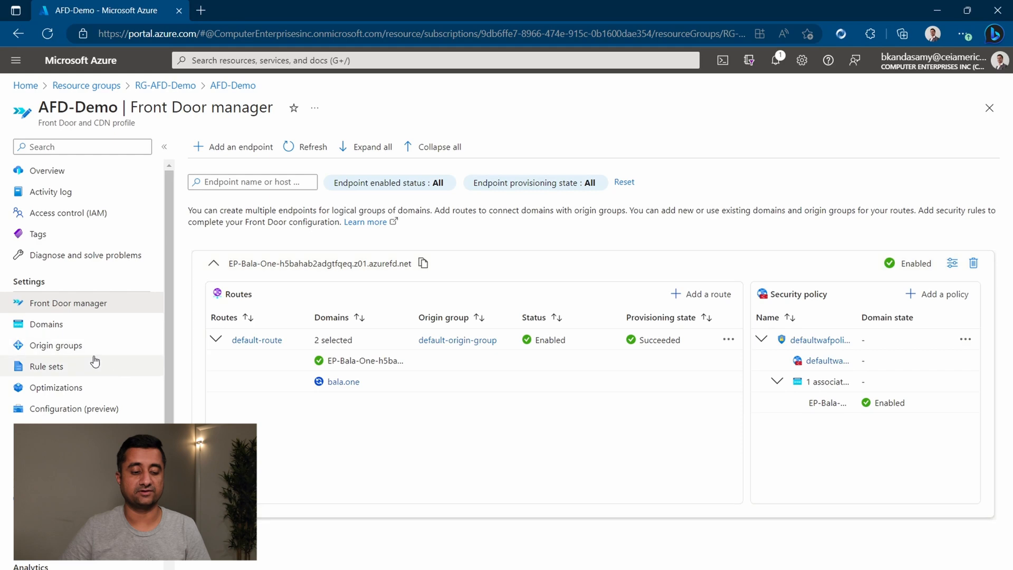
mouse_move(310, 308)
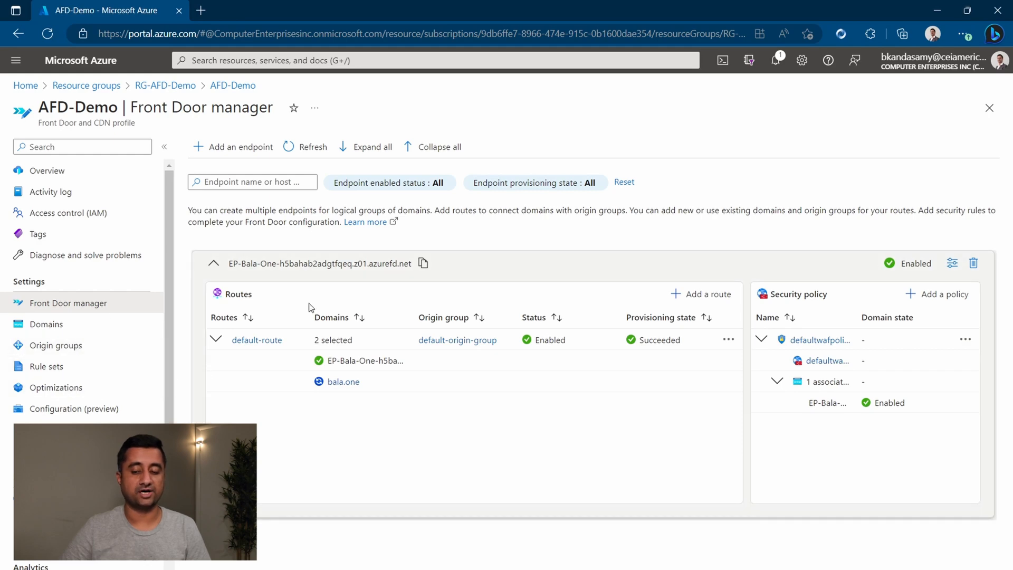
click(819, 340)
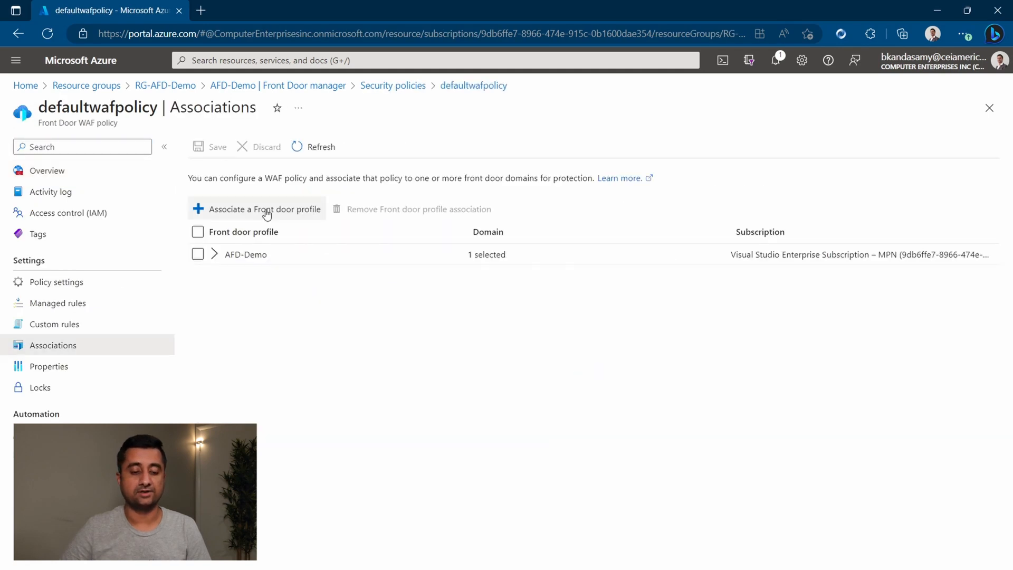
mouse_move(217, 259)
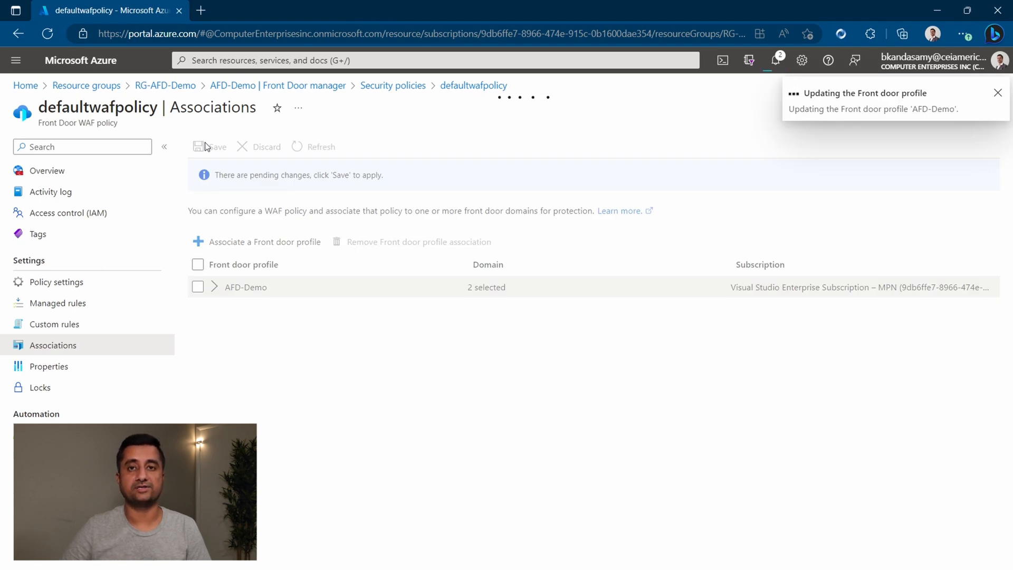
- Save the AFD-Demo association with the second domain added, covering two domains
click(998, 92)
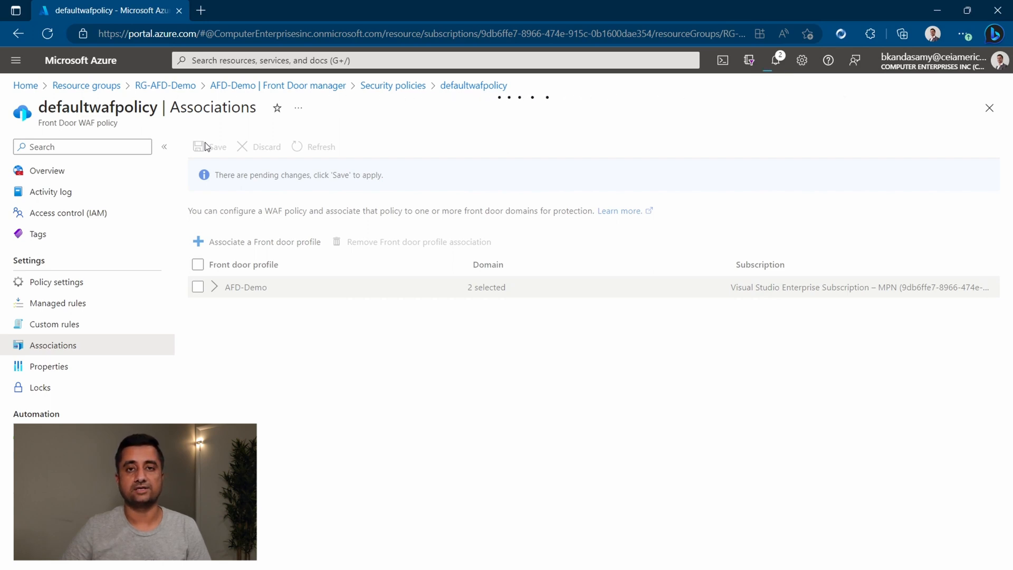
click(216, 147)
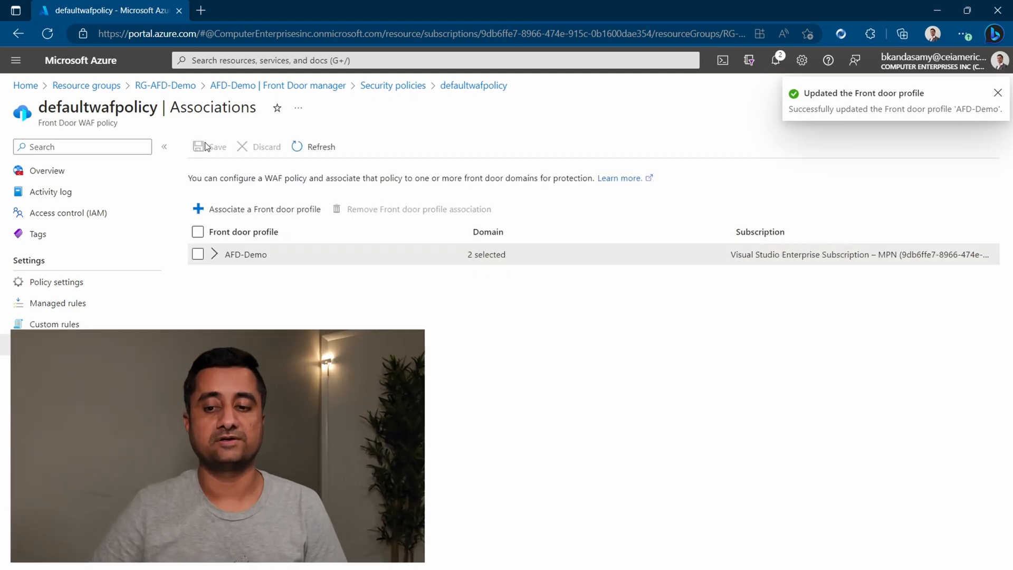